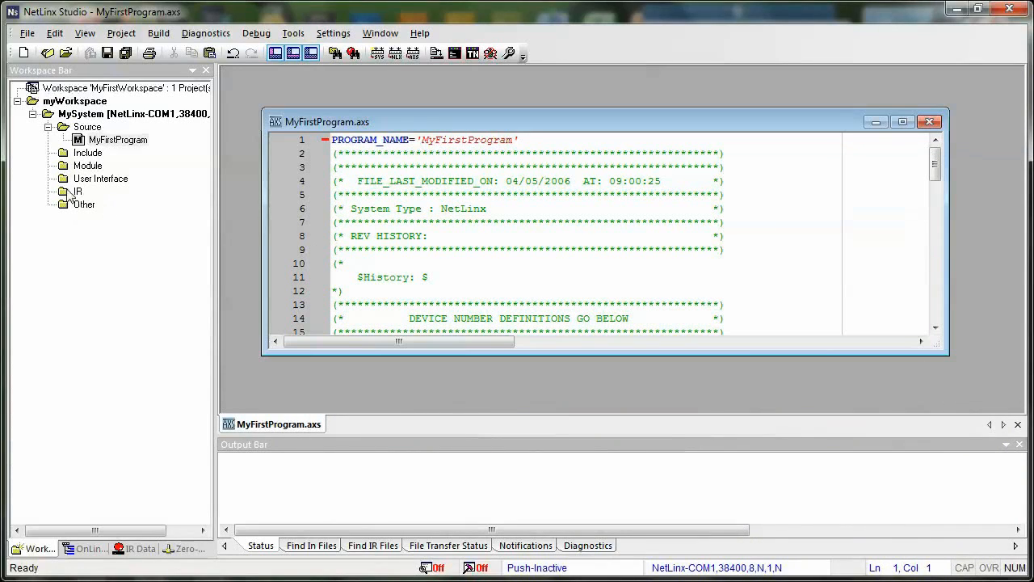
pyautogui.moveTo(118, 194)
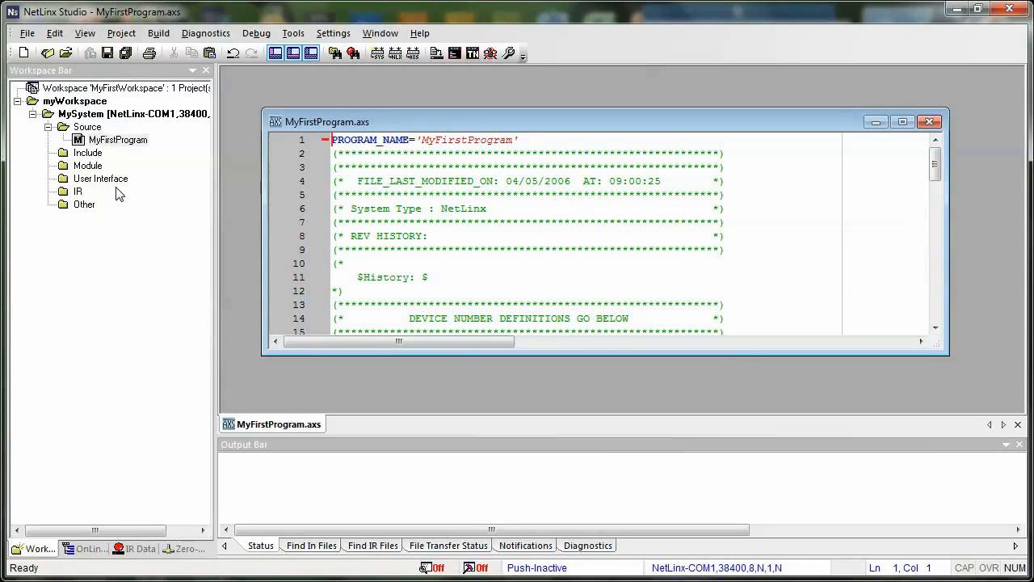
pyautogui.moveTo(127, 232)
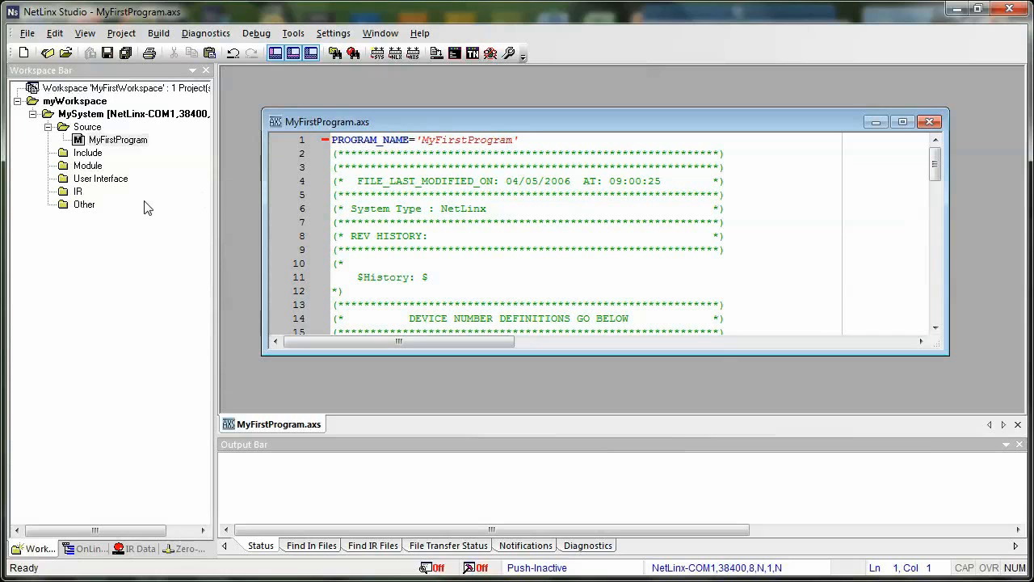
pyautogui.moveTo(8, 217)
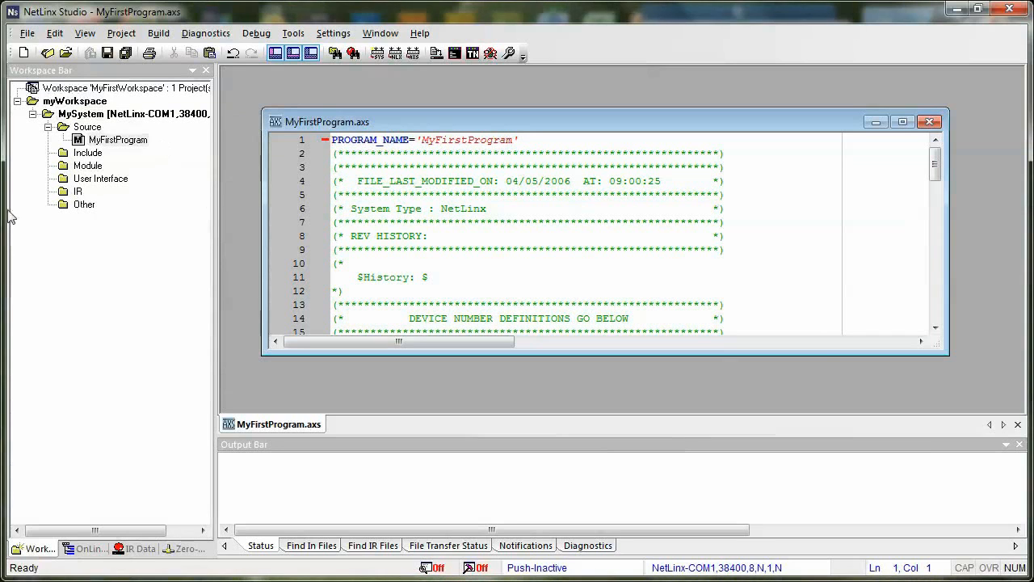
pyautogui.moveTo(74, 204)
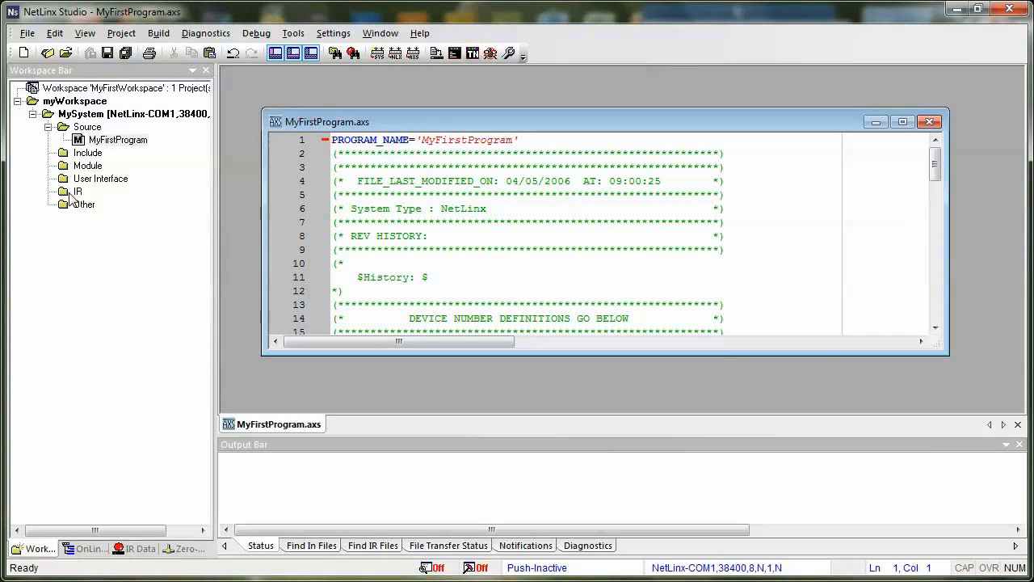
pyautogui.moveTo(142, 240)
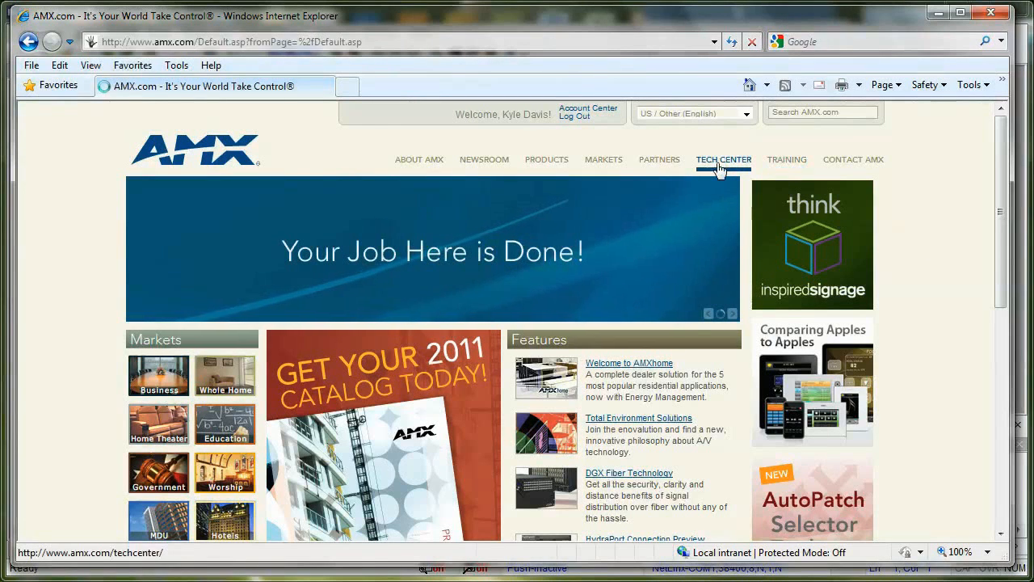
# Go from the Tech Center downloads page to the third-party device search.
pyautogui.click(724, 159)
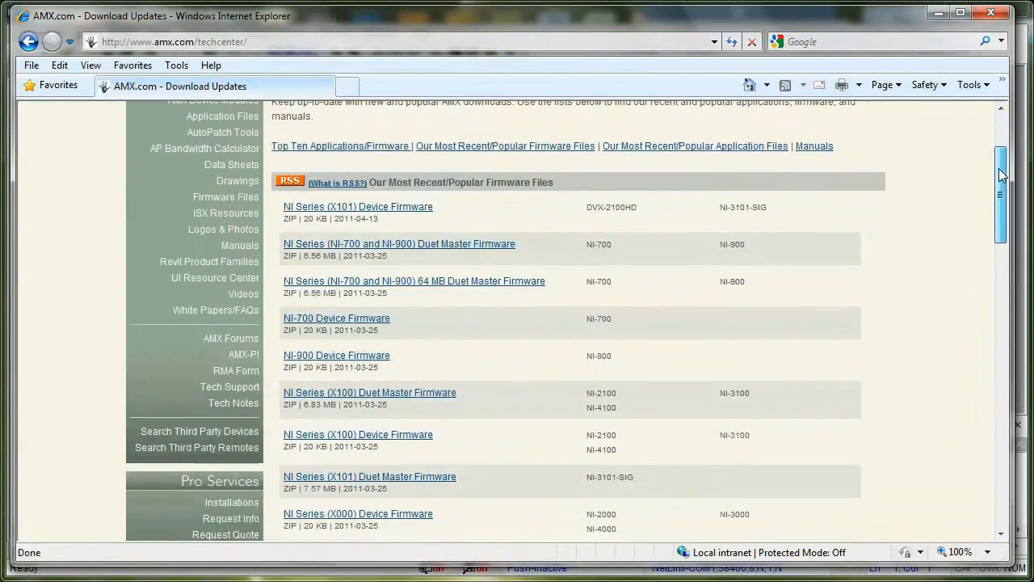
pyautogui.scroll(-3)
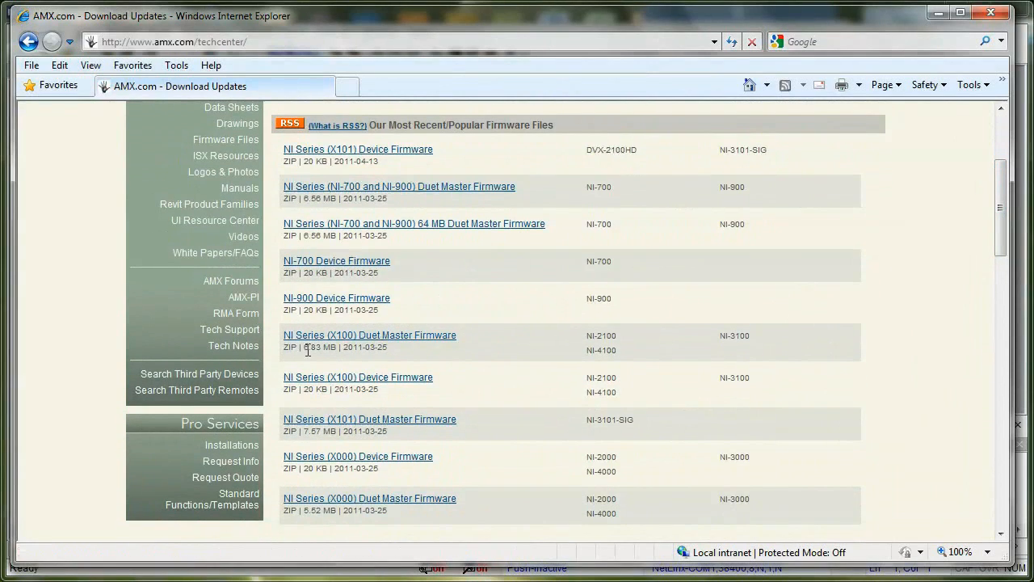
pyautogui.moveTo(219, 380)
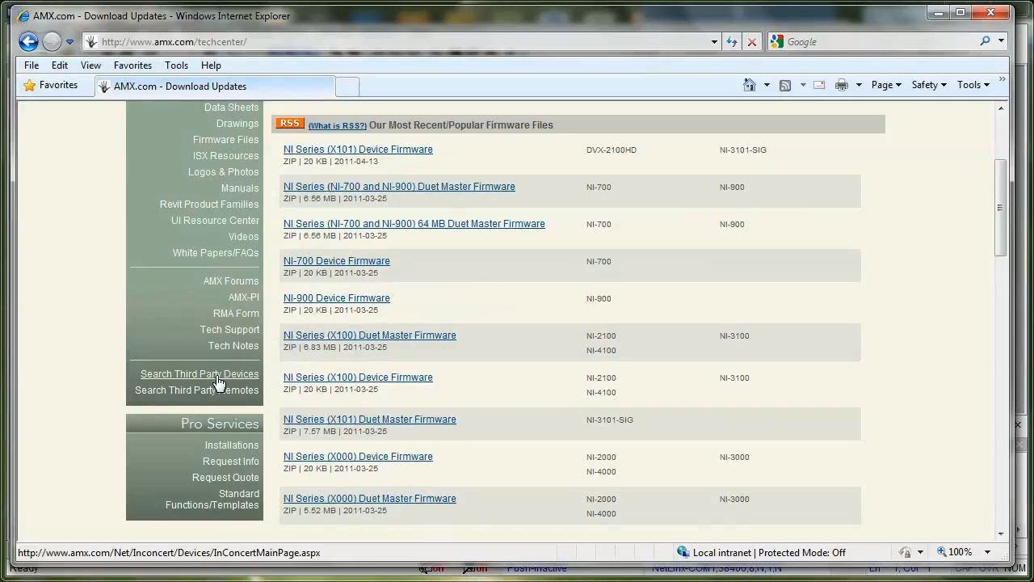
pyautogui.click(198, 375)
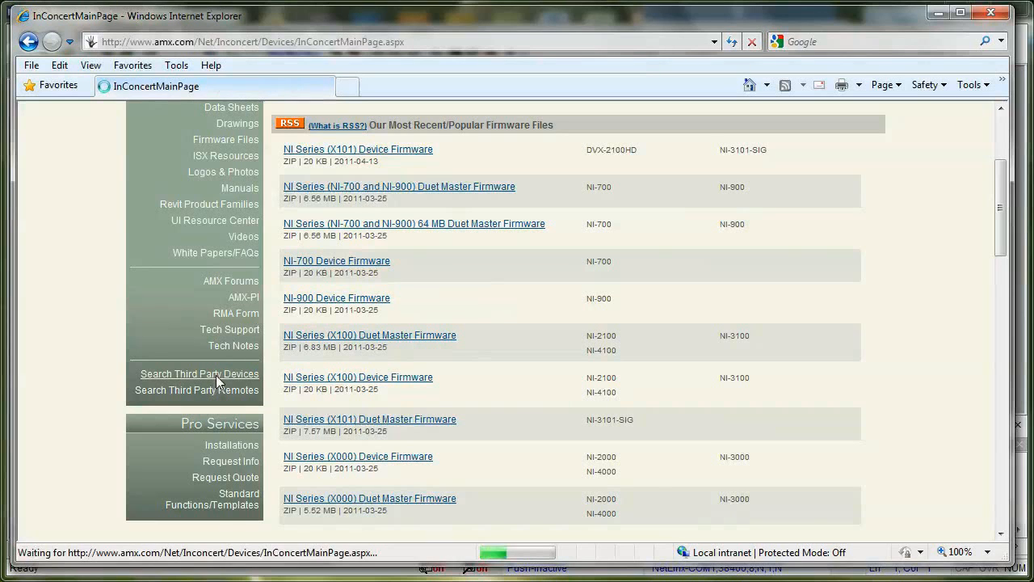
# Search for devices with type 'dvd', manufacturer 'sony', and control method IR.
pyautogui.click(199, 373)
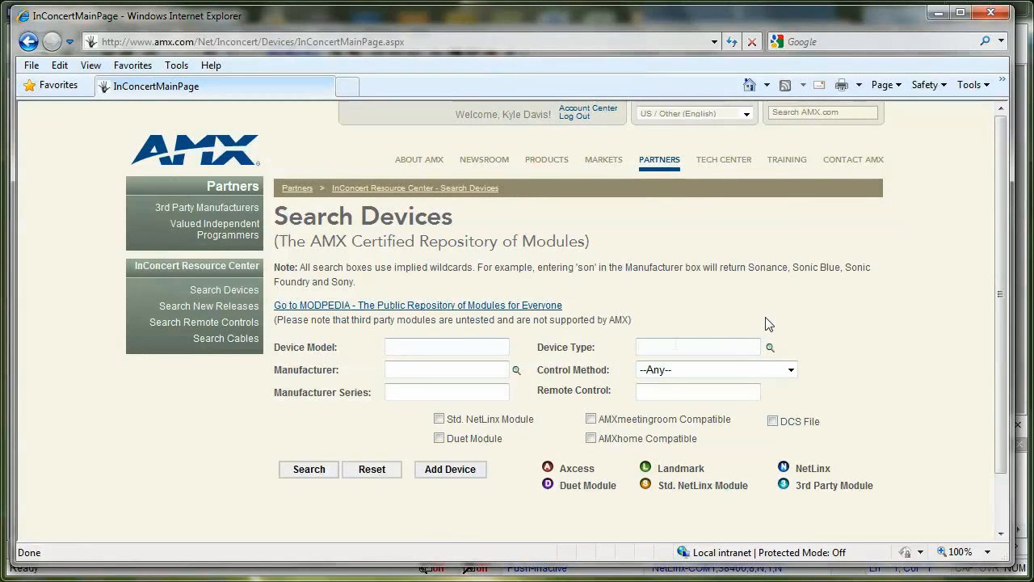
pyautogui.write('dvd')
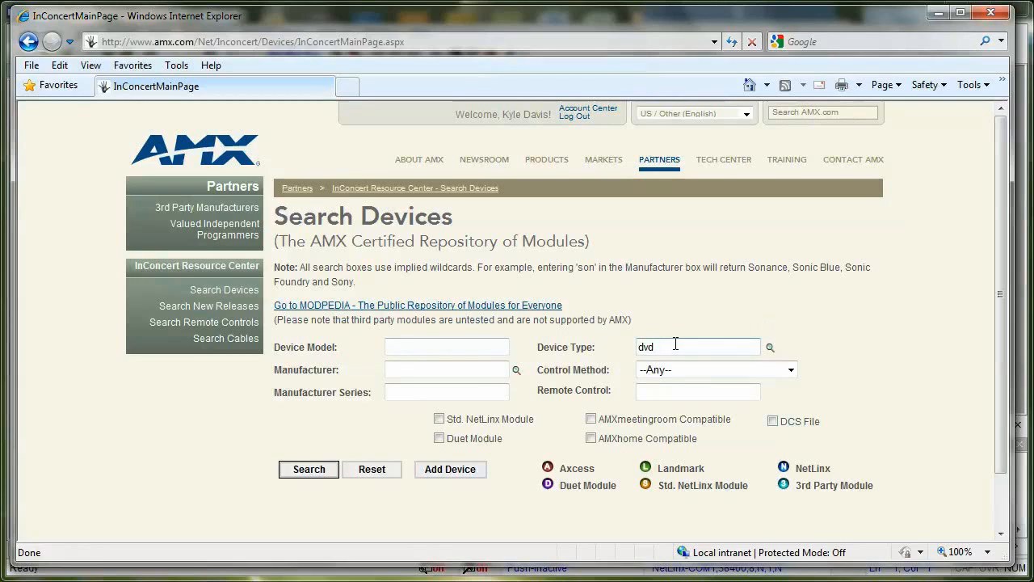
pyautogui.write('sony')
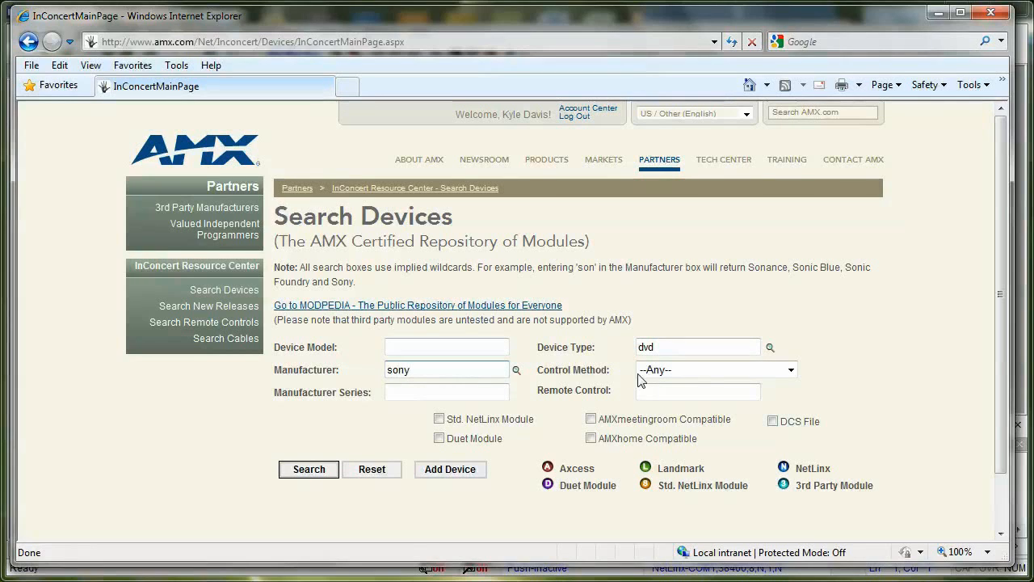
pyautogui.click(790, 369)
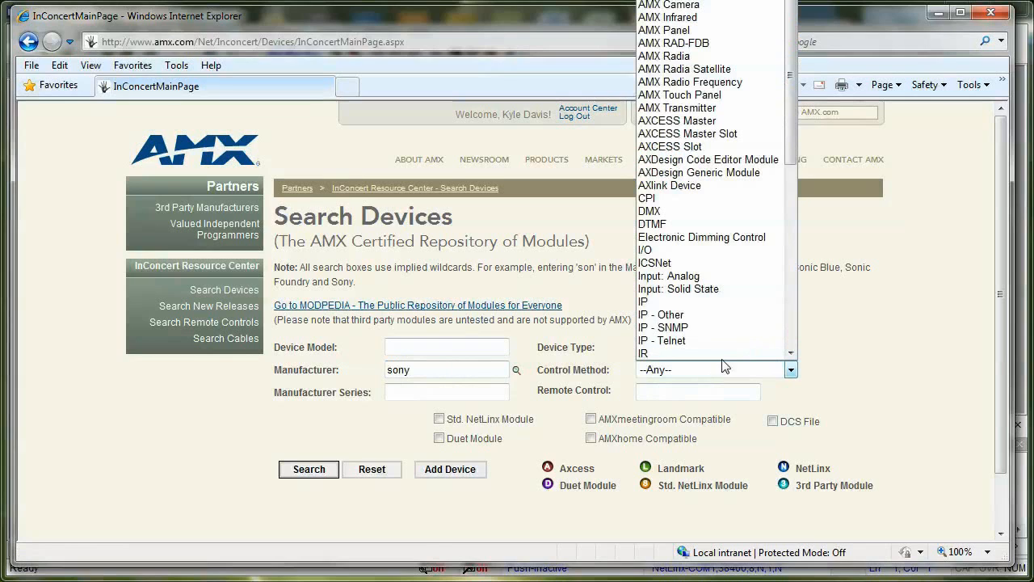
pyautogui.click(652, 353)
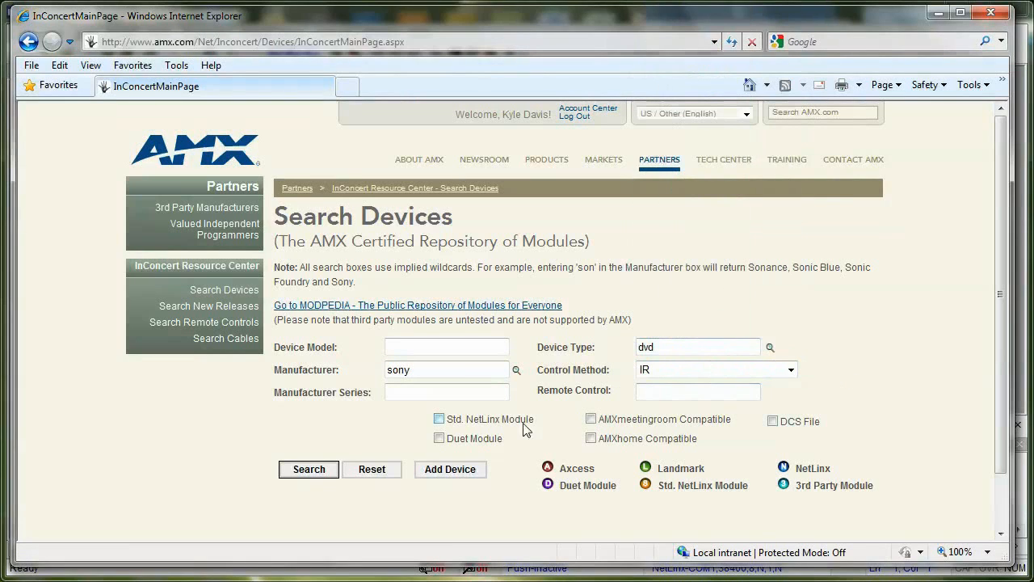
pyautogui.click(308, 470)
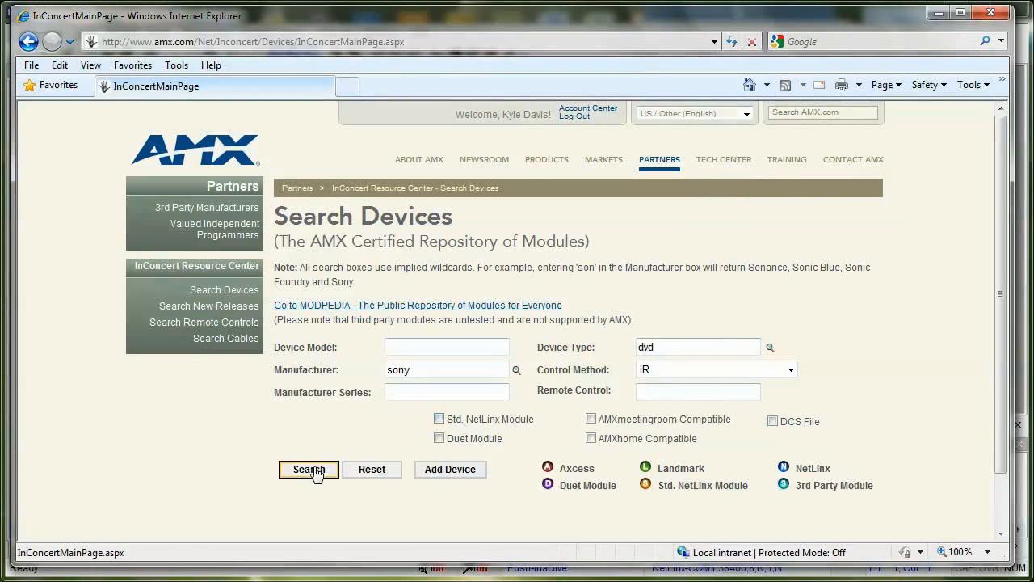
pyautogui.click(309, 468)
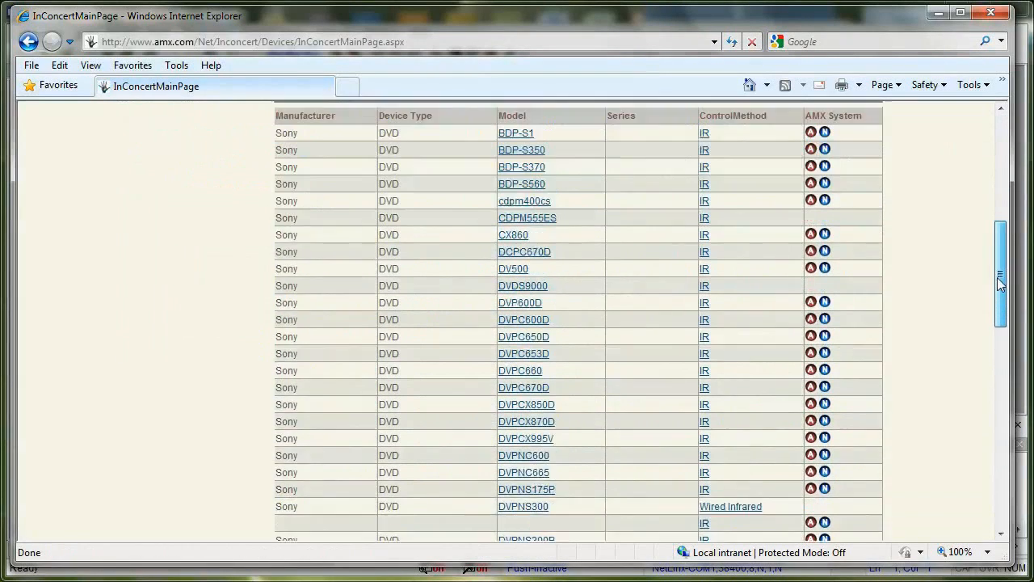
# Open the Sony DVPC660 model's downloads and save Sony0419.irl.
pyautogui.scroll(-3)
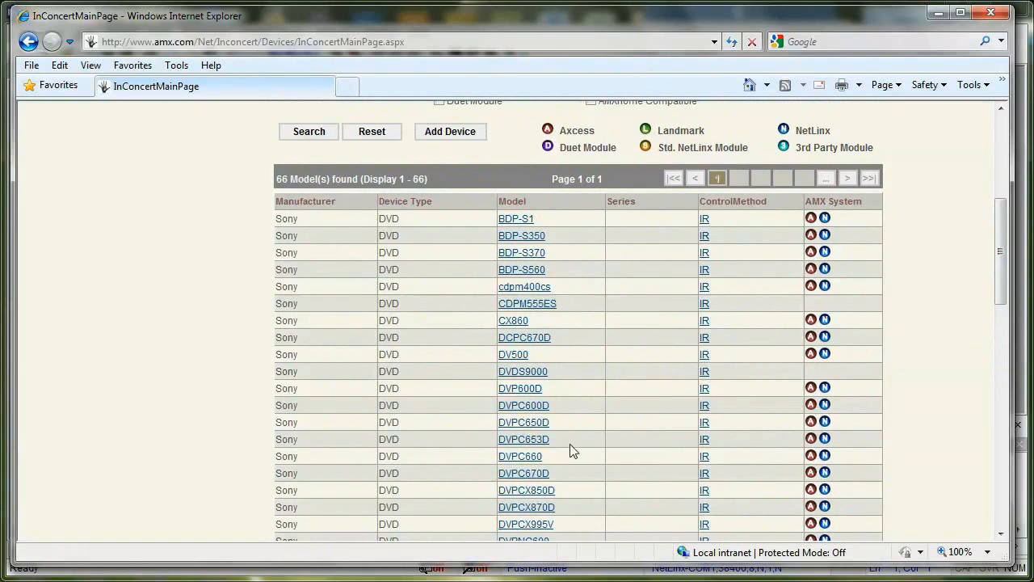
pyautogui.moveTo(512, 462)
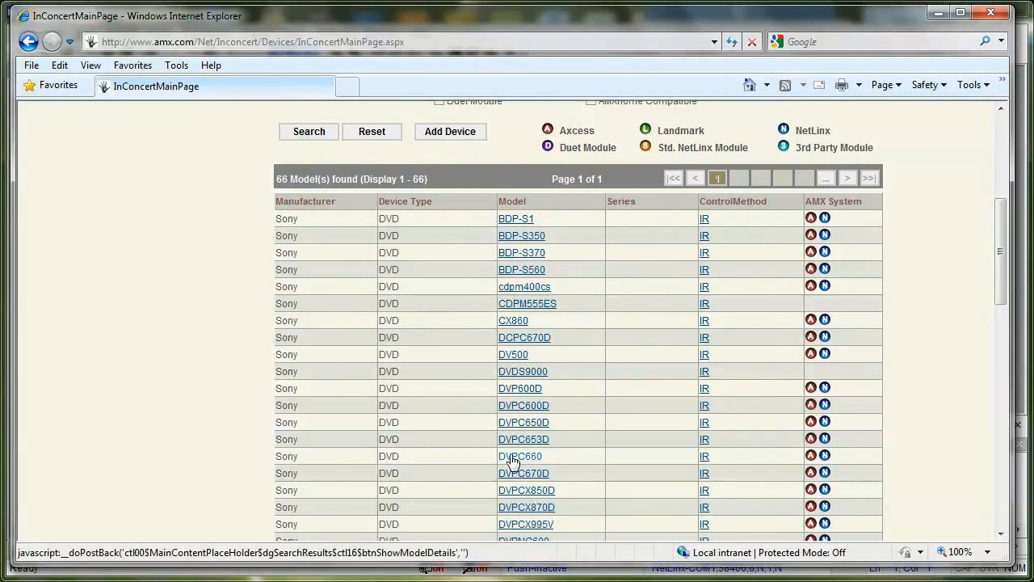
pyautogui.click(519, 456)
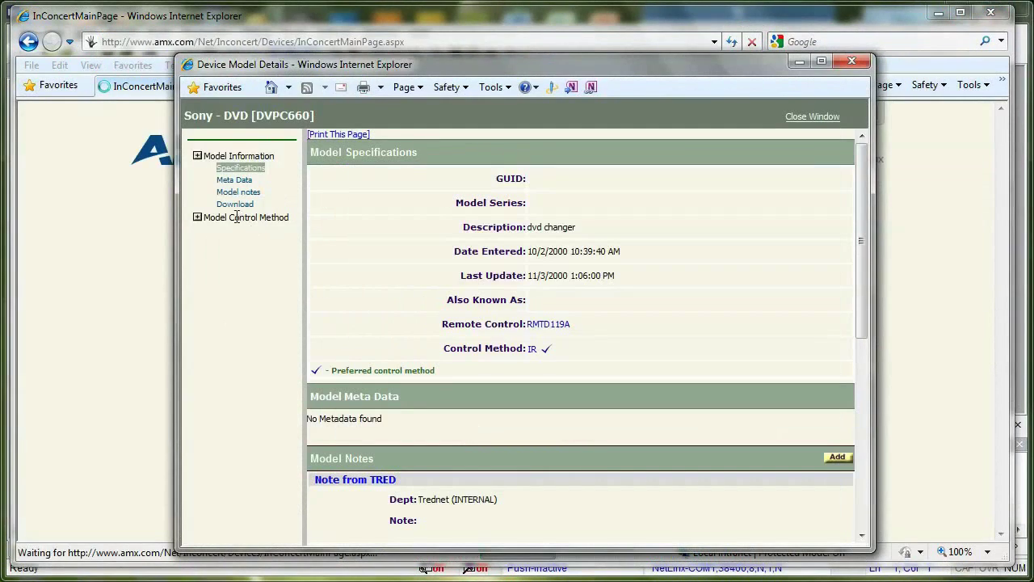
pyautogui.click(235, 203)
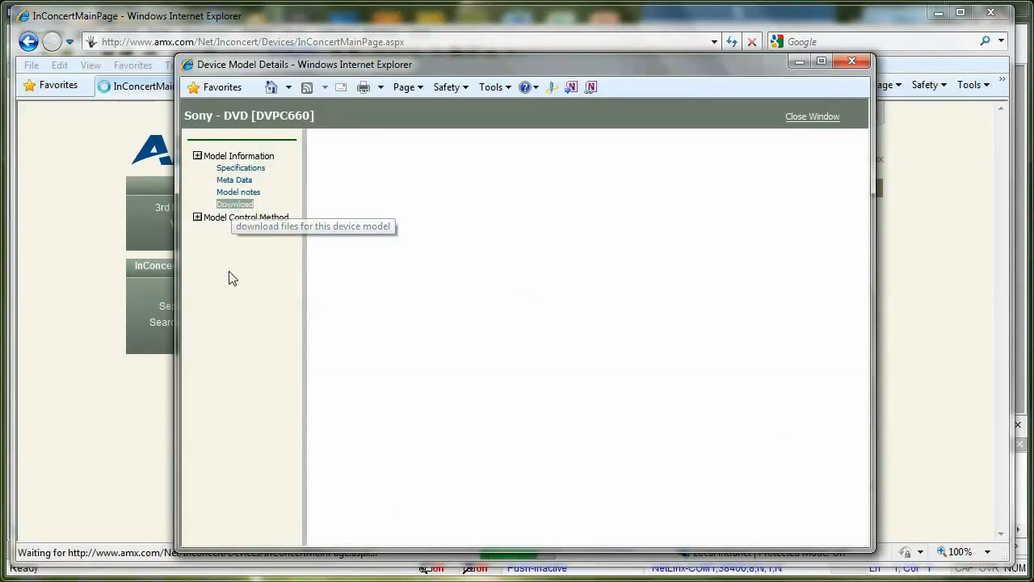
pyautogui.click(235, 203)
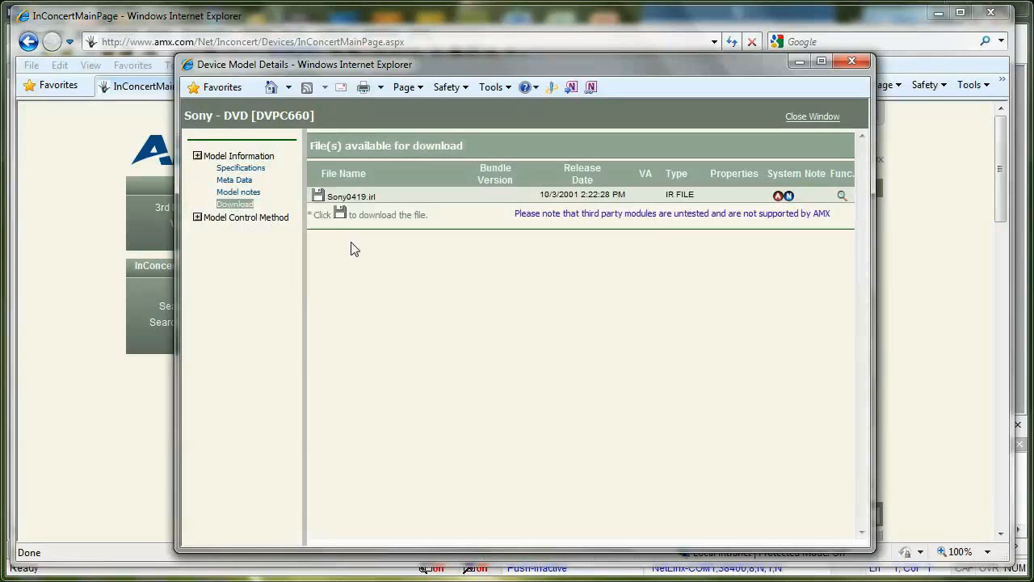
pyautogui.moveTo(317, 198)
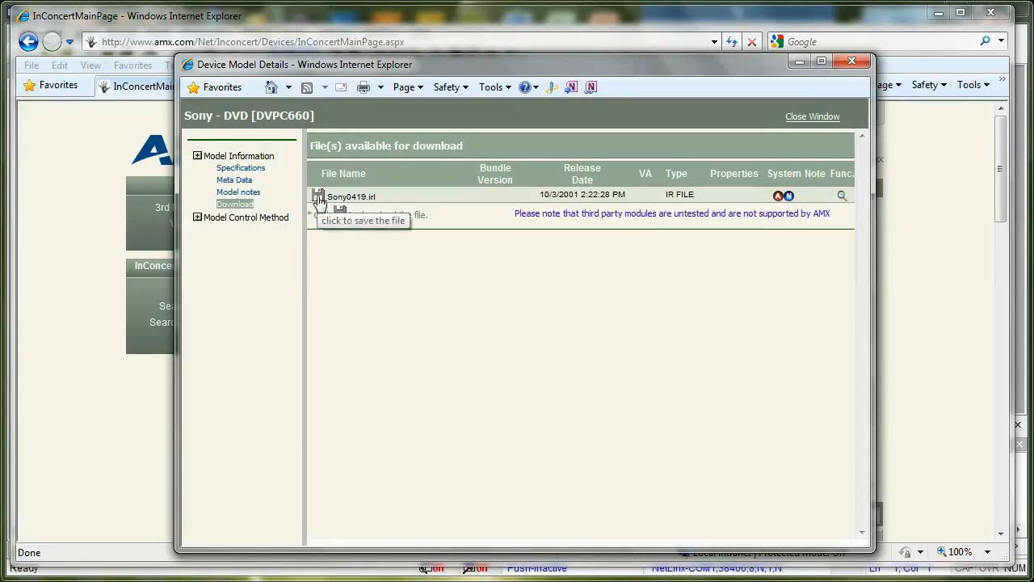
pyautogui.click(319, 195)
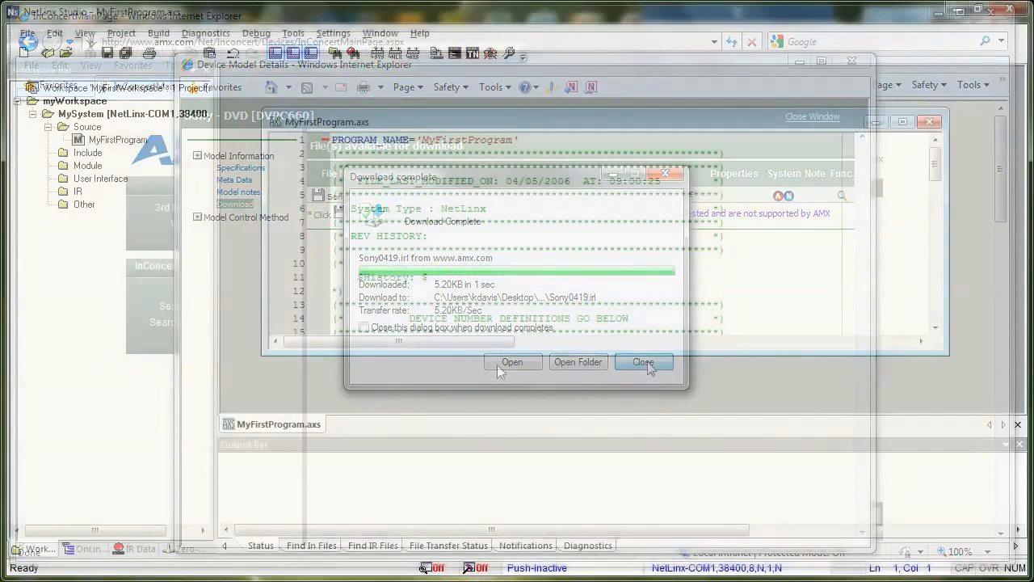
# Add Sony0419.irl to the workspace IR folder as an existing IR file.
pyautogui.click(644, 361)
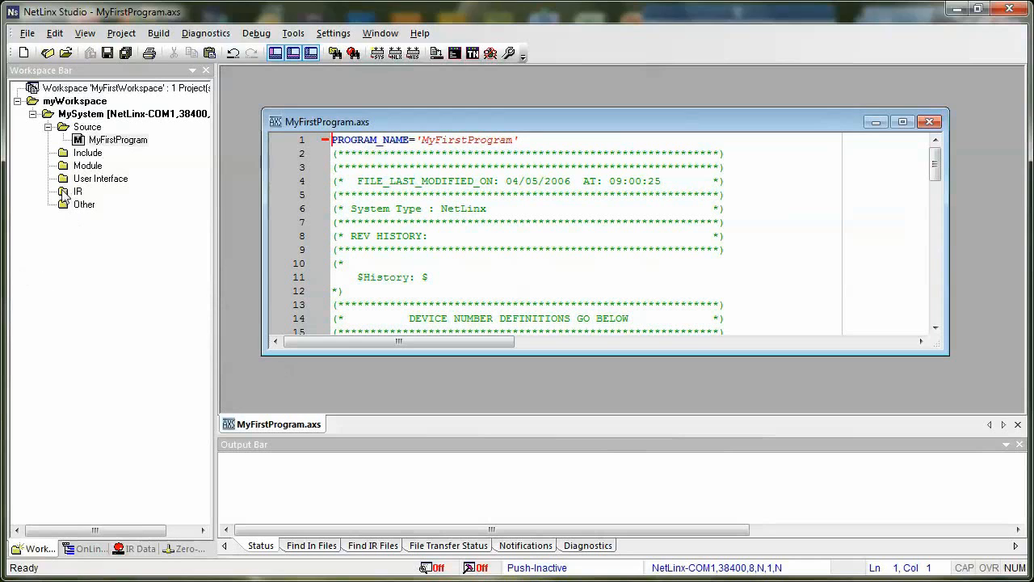
pyautogui.rightClick(76, 191)
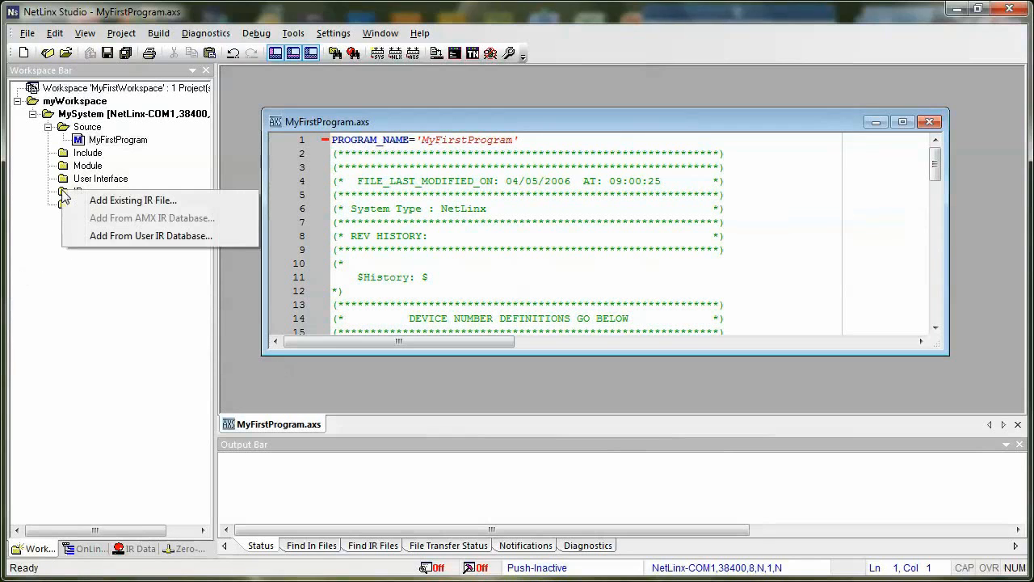
pyautogui.moveTo(119, 206)
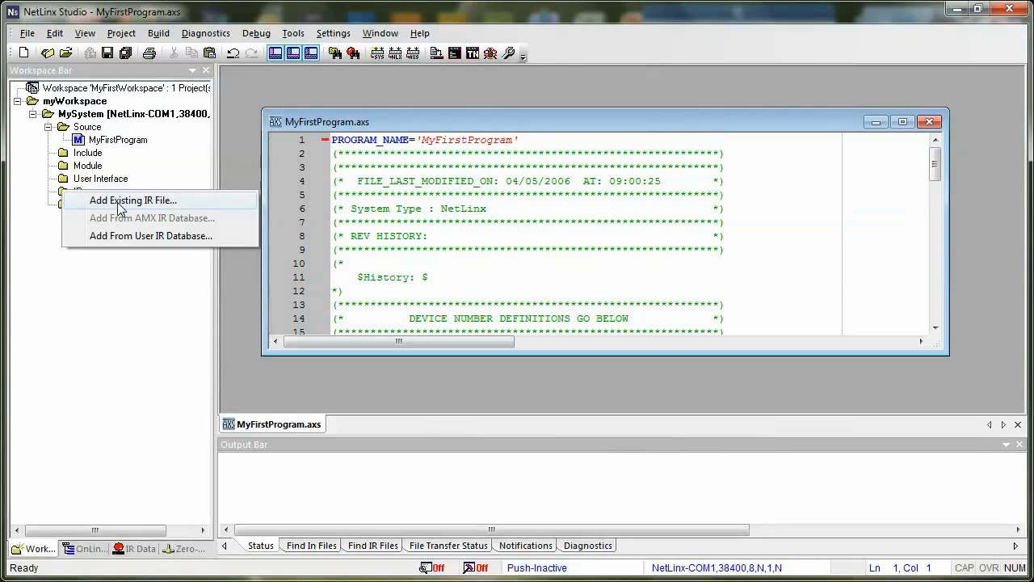
pyautogui.click(133, 199)
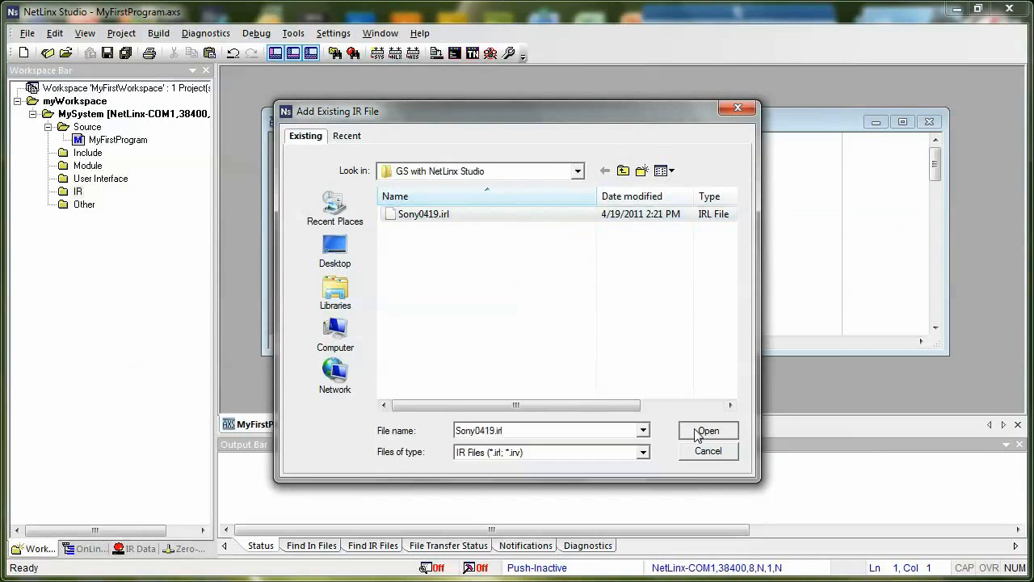
pyautogui.click(708, 430)
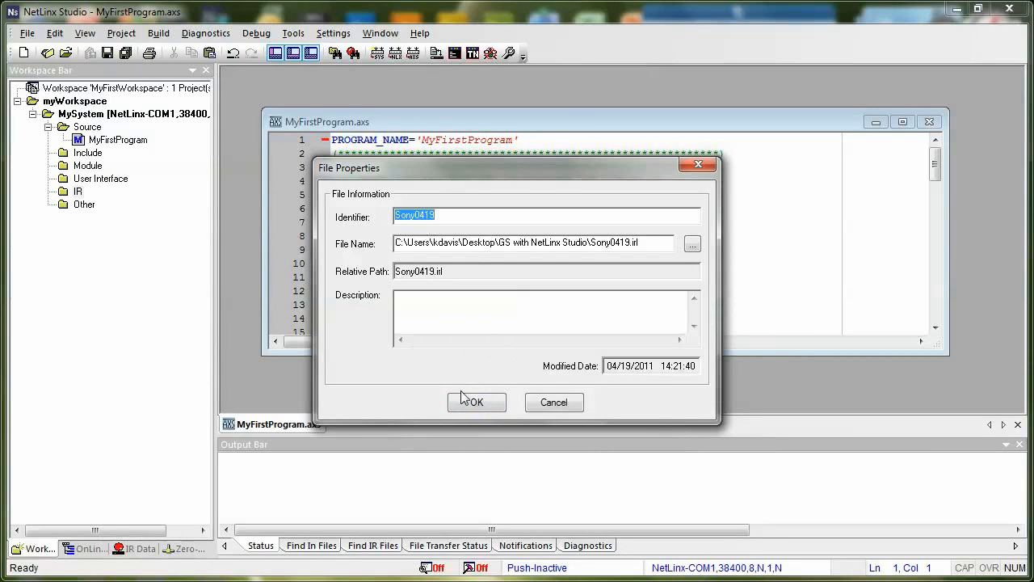
pyautogui.click(477, 402)
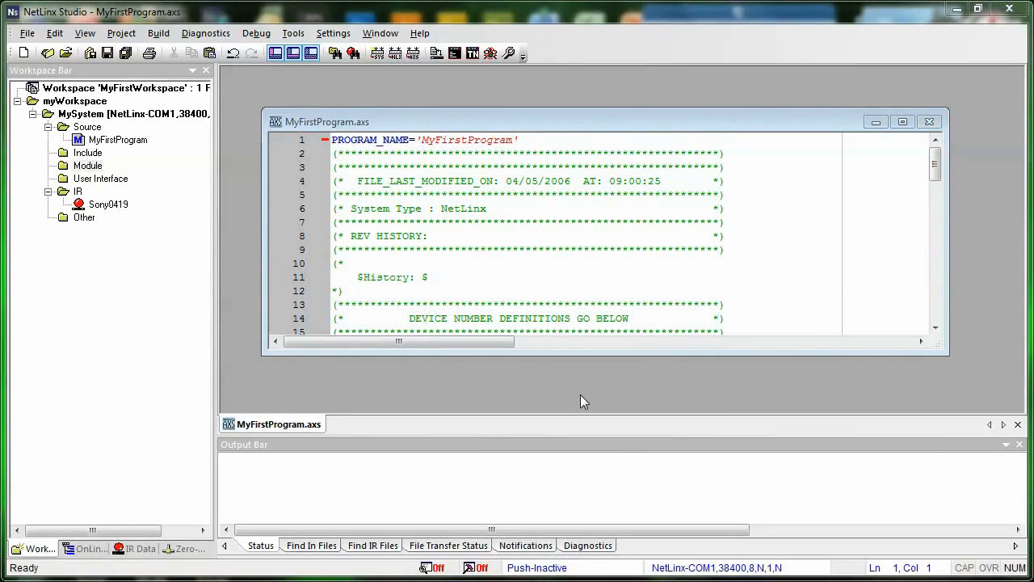
pyautogui.moveTo(290, 294)
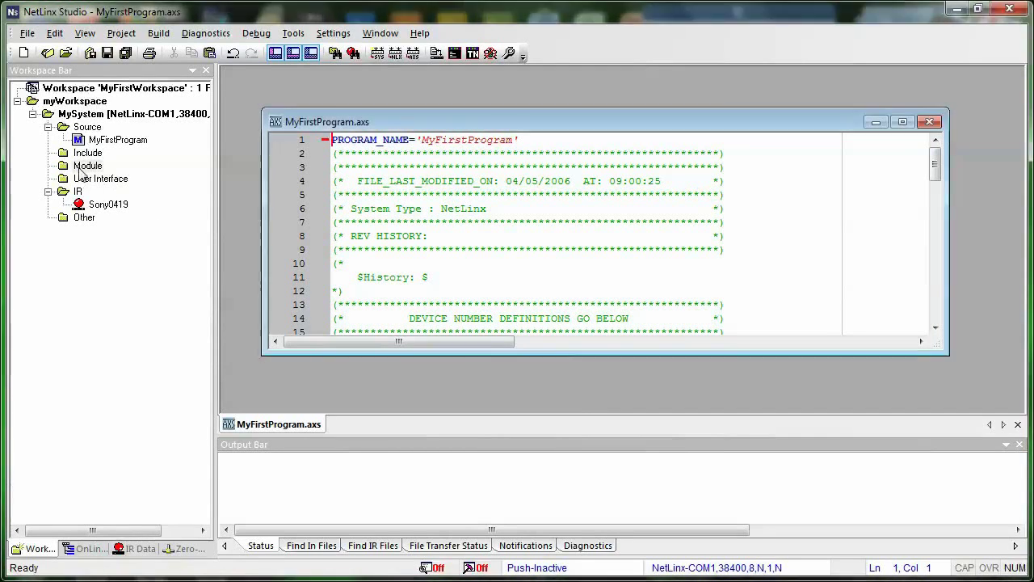
pyautogui.rightClick(88, 166)
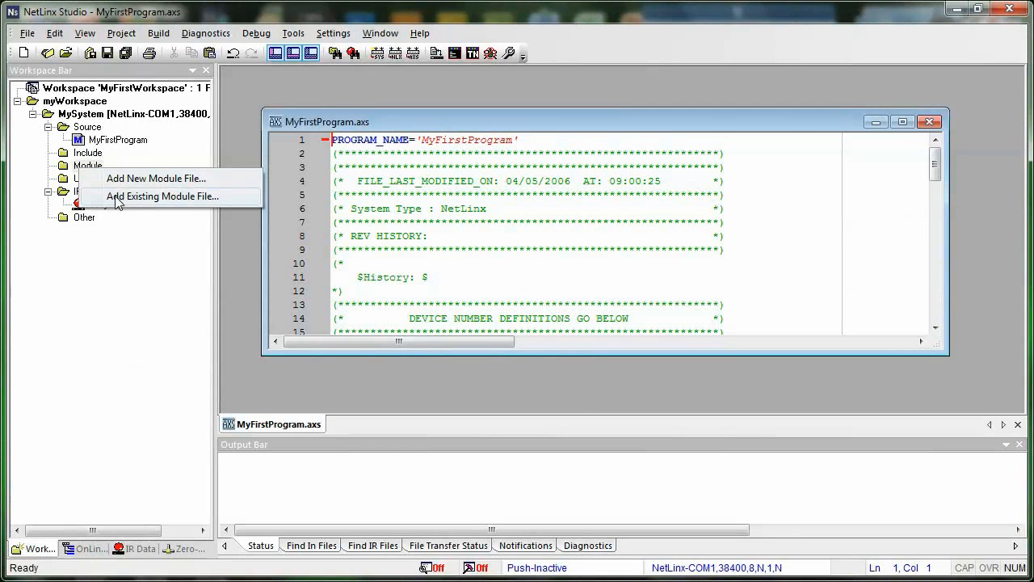
pyautogui.moveTo(128, 183)
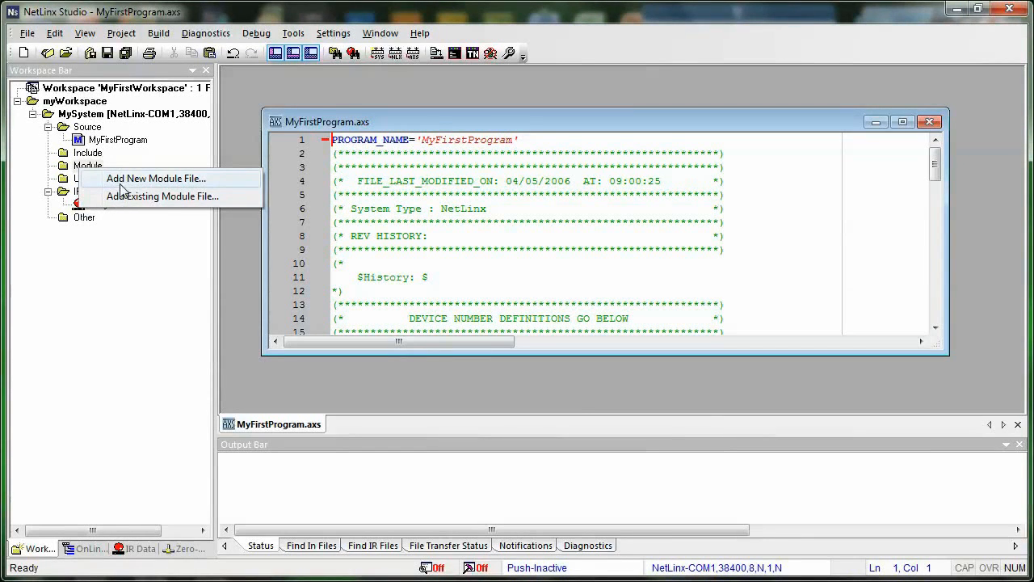
pyautogui.click(155, 178)
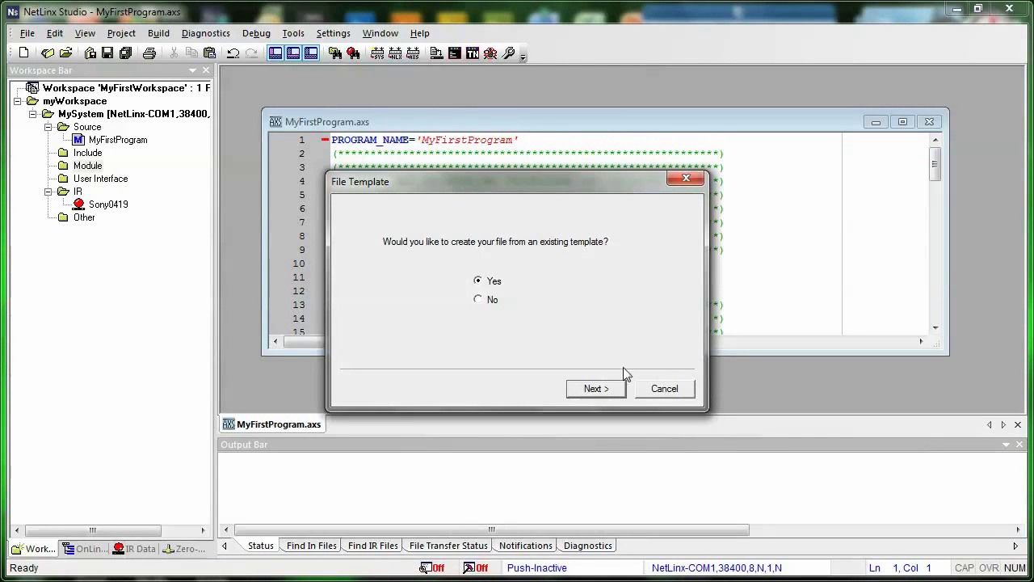
pyautogui.click(596, 389)
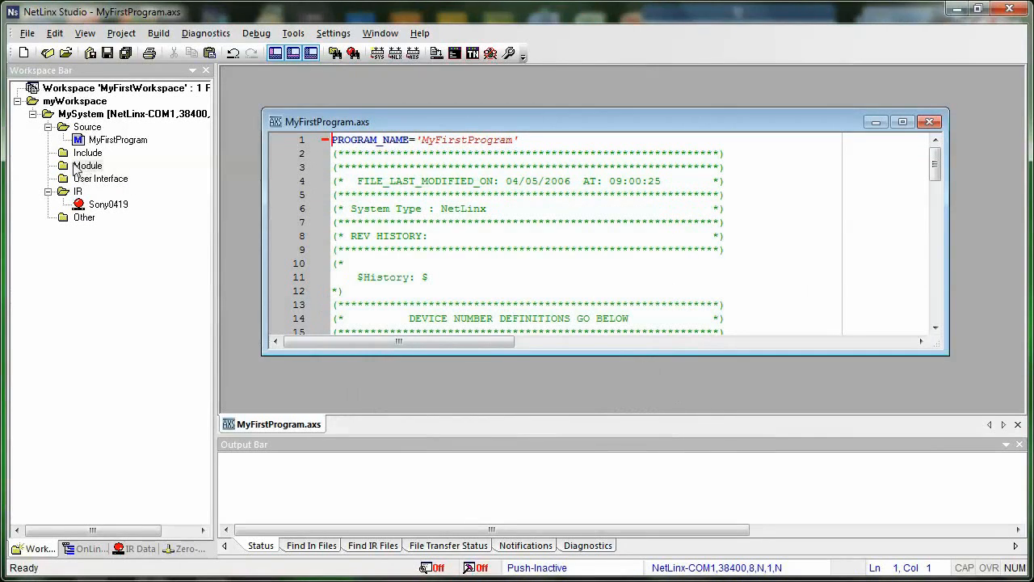
pyautogui.rightClick(88, 166)
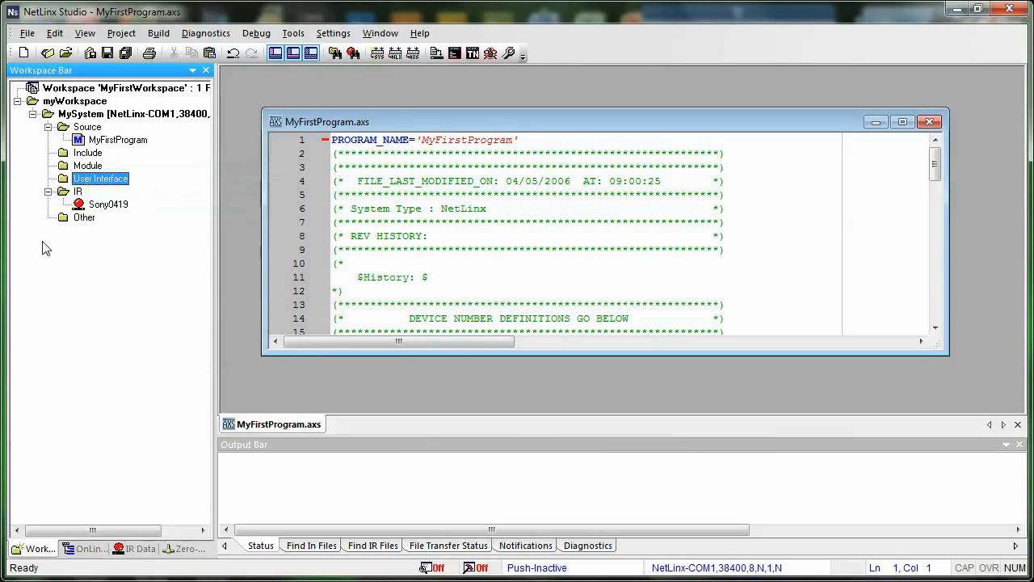
pyautogui.rightClick(84, 216)
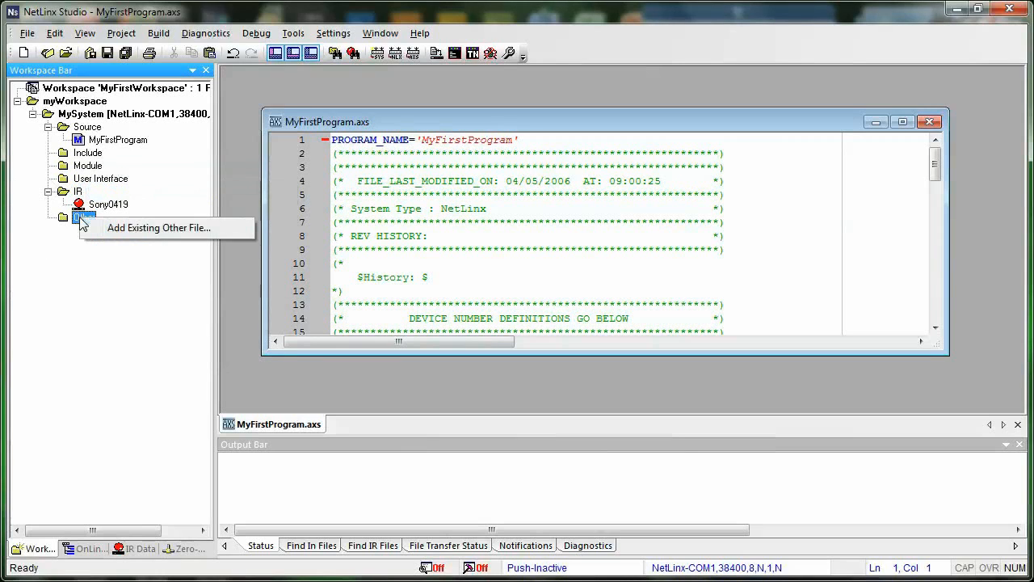